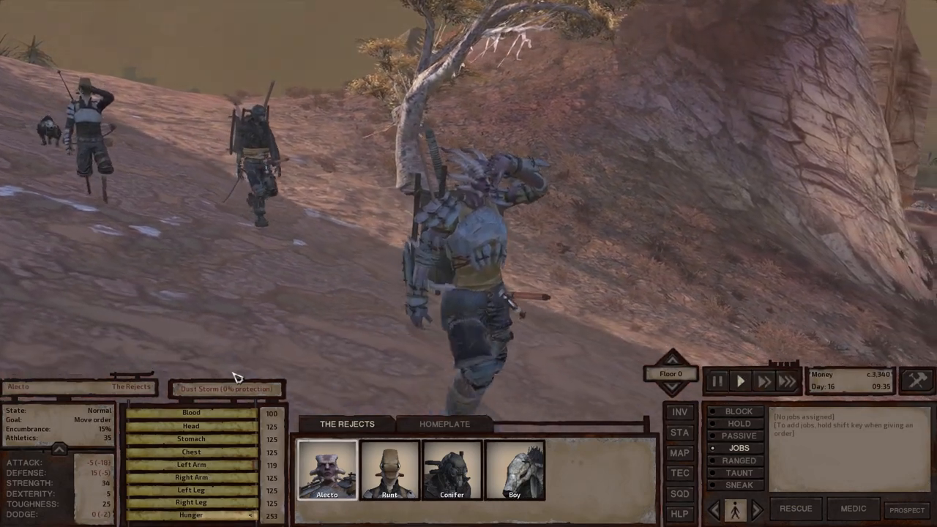
# Step: Switch to Photoshop showing the Runt line sketch beside the heart-decorated in-game screenshots
pyautogui.click(452, 473)
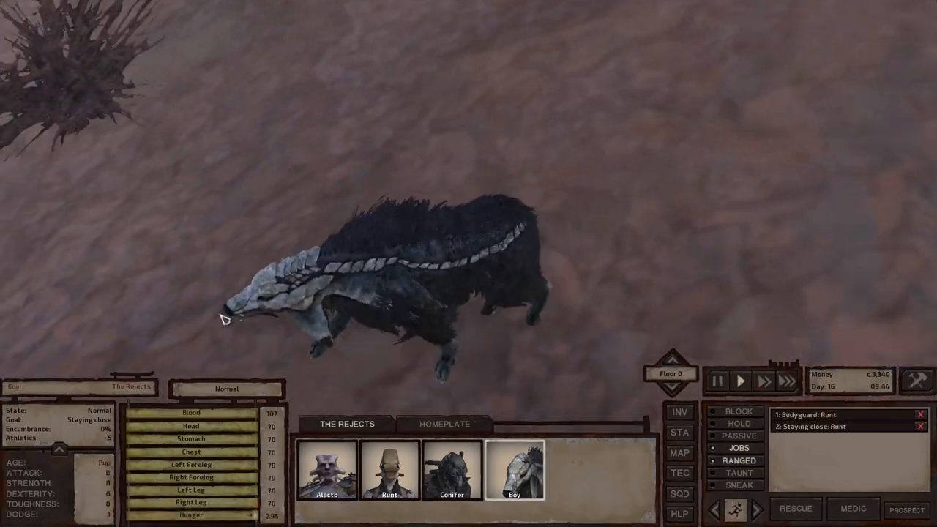
pyautogui.click(390, 472)
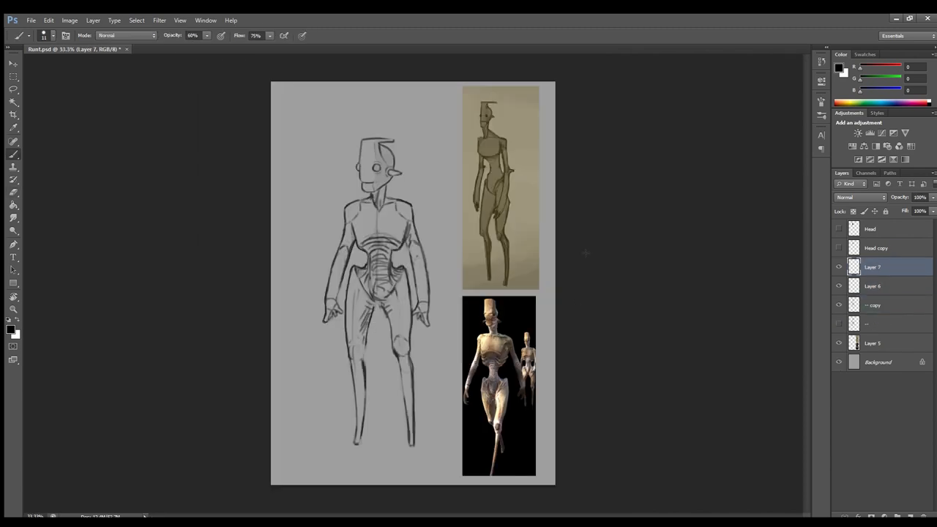
pyautogui.click(888, 304)
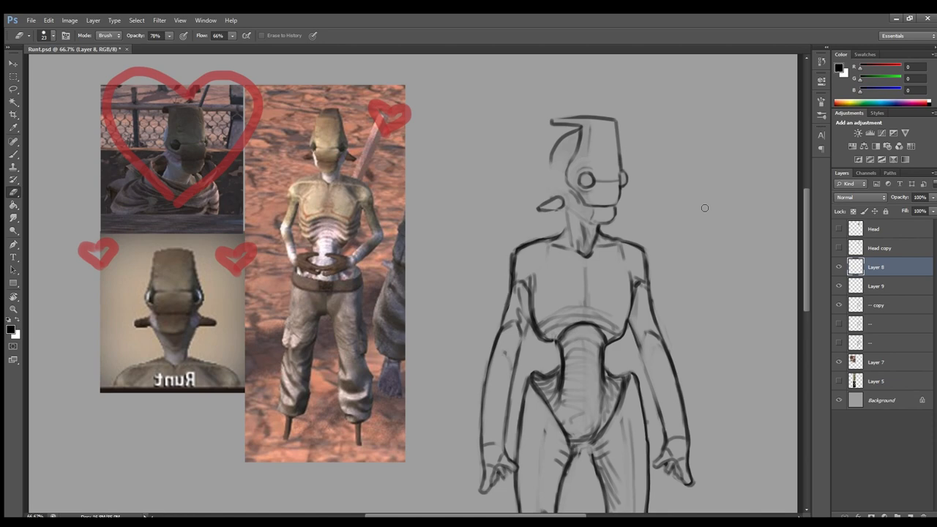
# Step: Rework the head with round goggle eyes and stroke a diagonal strap across the chest
pyautogui.click(875, 285)
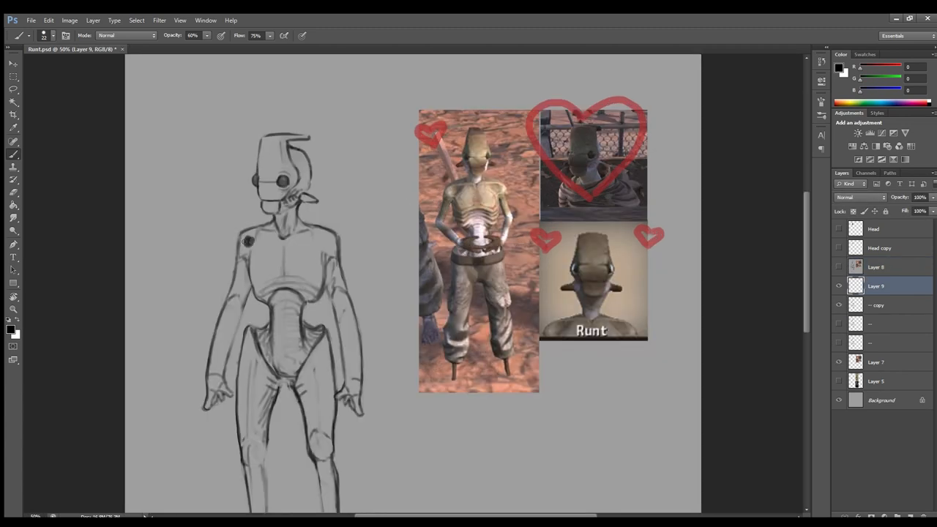
pyautogui.moveTo(256, 237); pyautogui.dragTo(314, 234)
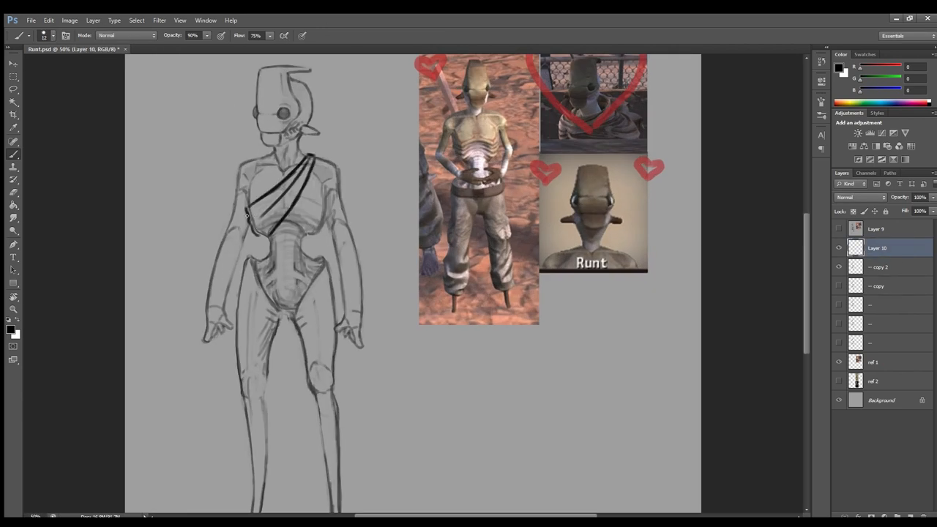
# Step: Brush baggy trousers with a wide buckled belt over the figure's peg legs
pyautogui.moveTo(249, 212); pyautogui.dragTo(319, 224)
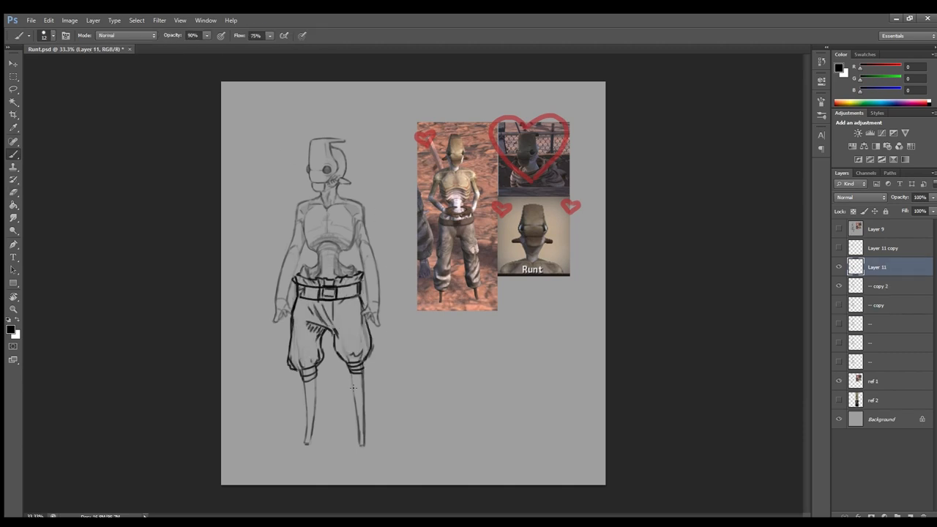
pyautogui.write('DO IT FOR HIM')
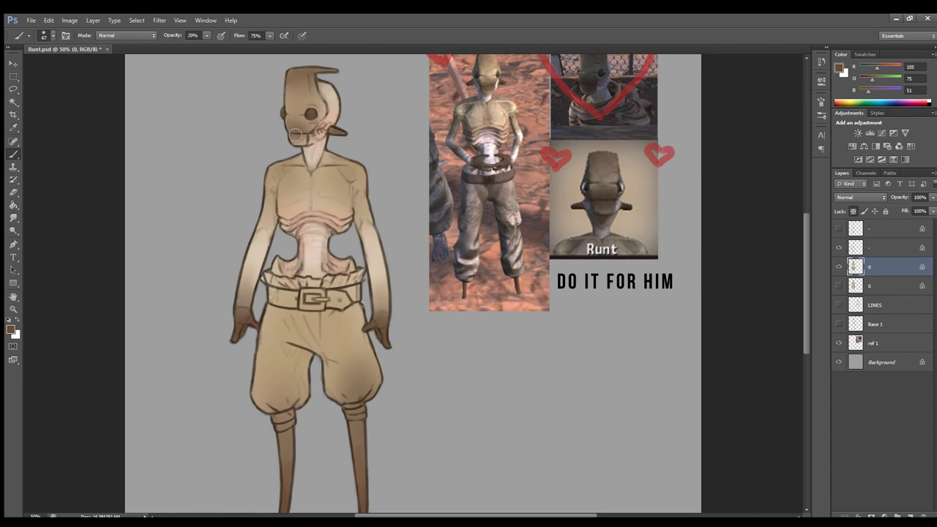
# Step: Paint warm rib folds on the chest and dark banding across the narrow waist
pyautogui.click(9, 138)
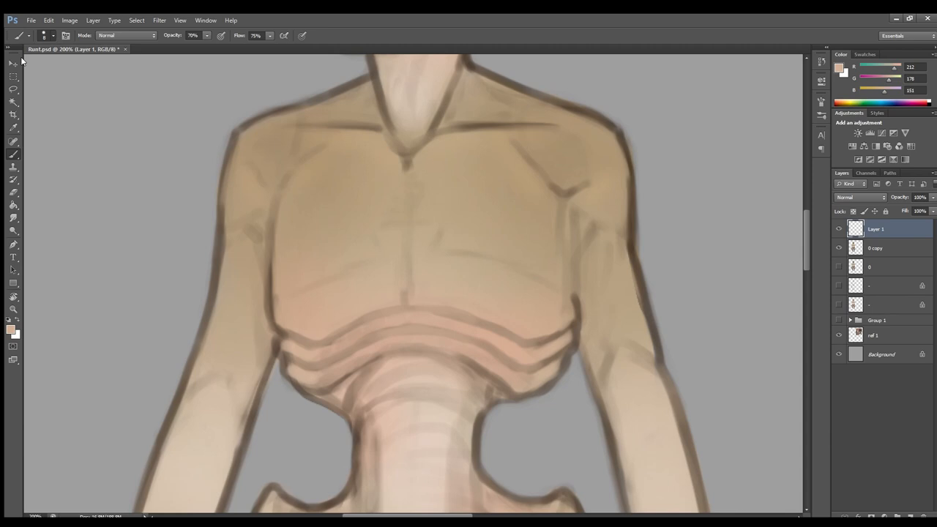
pyautogui.click(422, 353)
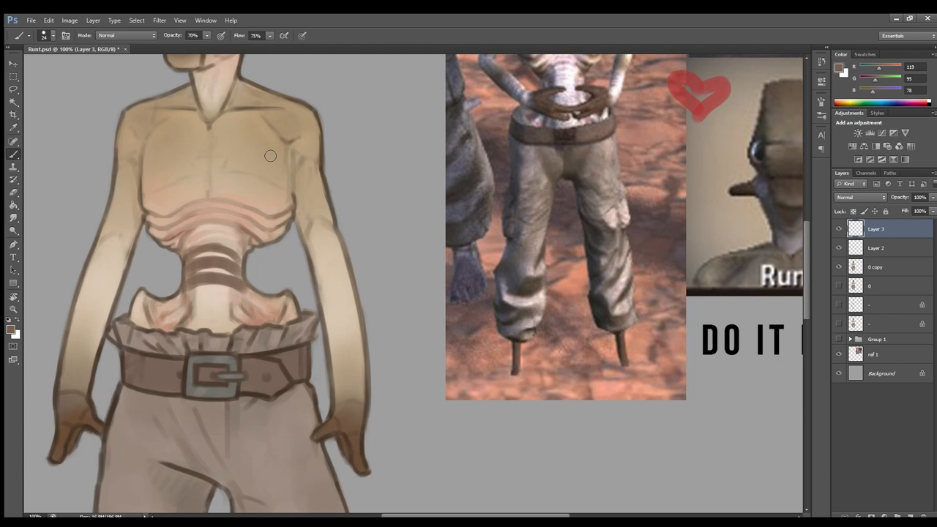
# Step: Brush in the wide belt and square buckle following the Kenshi reference screenshot
pyautogui.moveTo(270, 155); pyautogui.dragTo(232, 267)
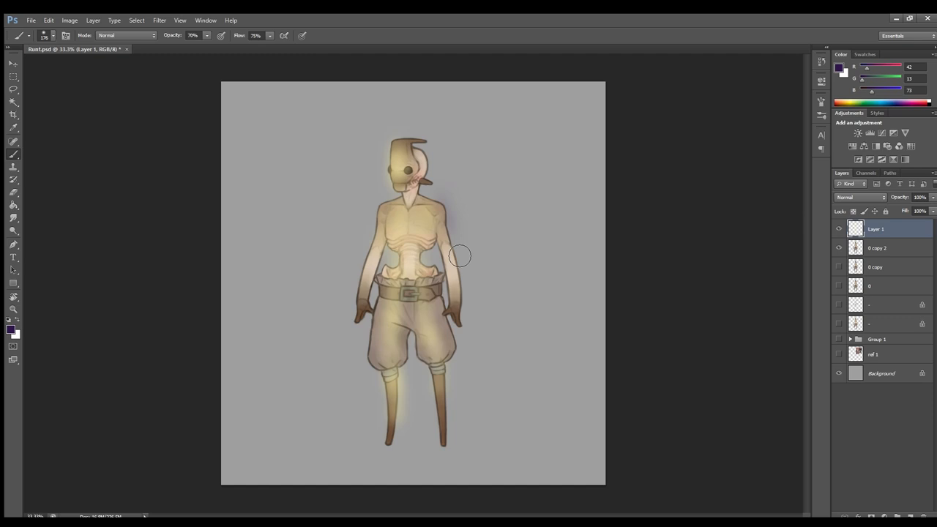
# Step: Sweep a large low-opacity warm glow over the head and torso
pyautogui.moveTo(459, 255); pyautogui.dragTo(449, 424)
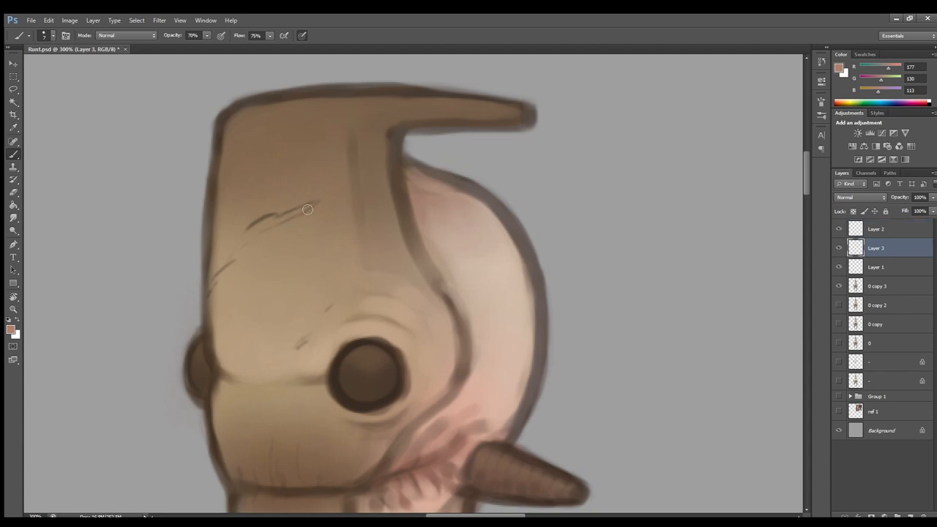
# Step: Add fine scratch marks on the brown head and refine belt and chest shading
pyautogui.moveTo(263, 213); pyautogui.dragTo(300, 208)
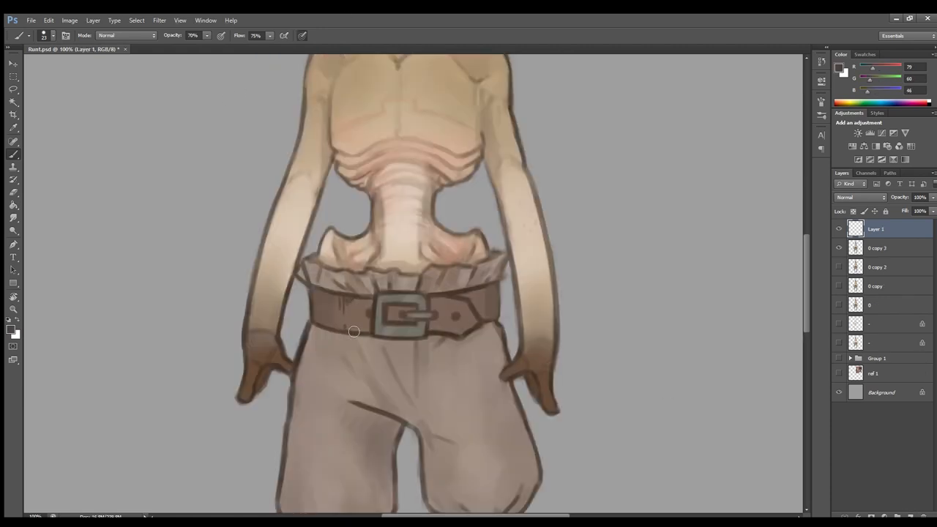
pyautogui.click(375, 305)
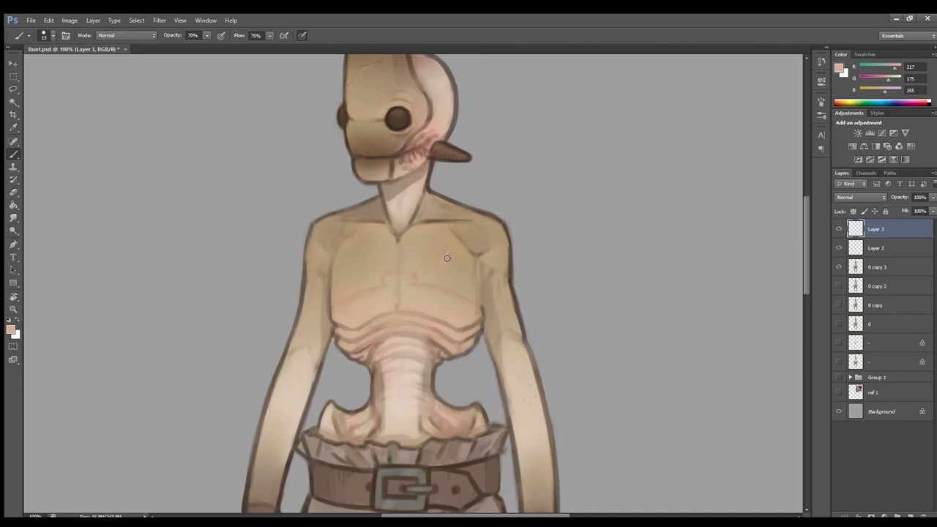
pyautogui.scroll(-3)
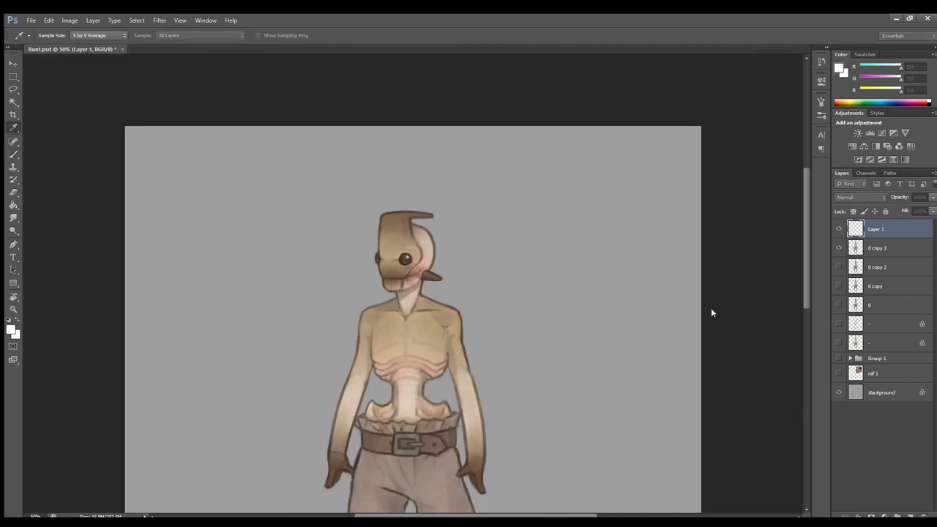
pyautogui.moveTo(677, 225)
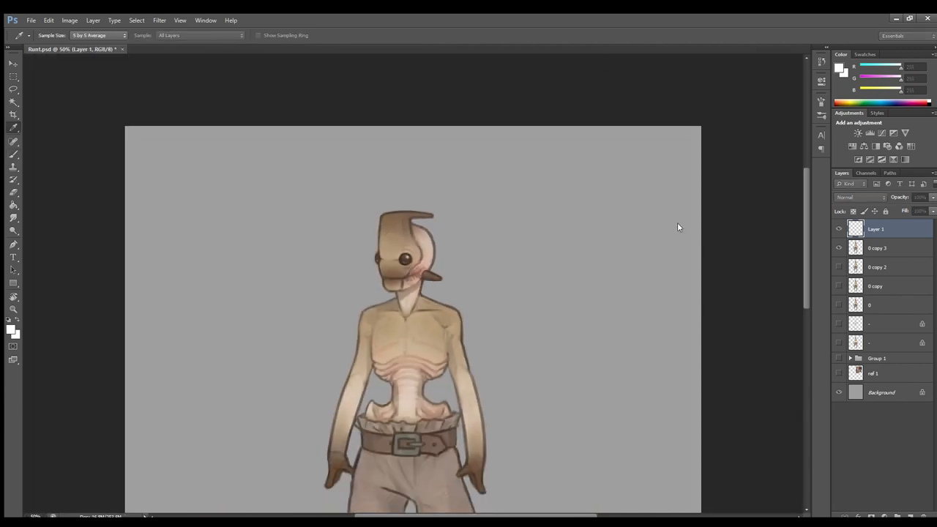